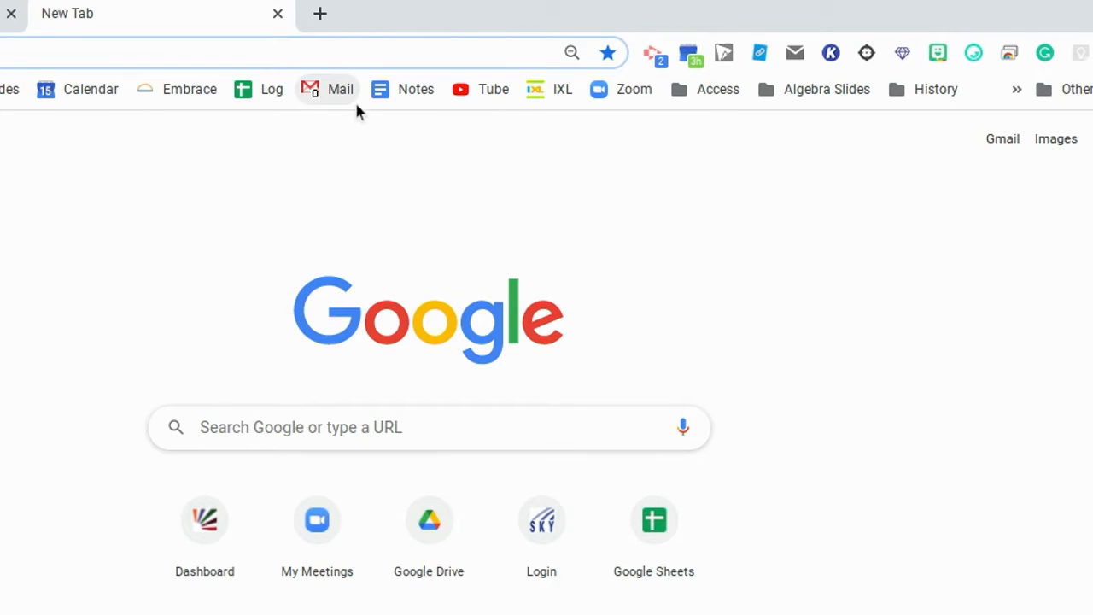
pyautogui.moveTo(272, 89)
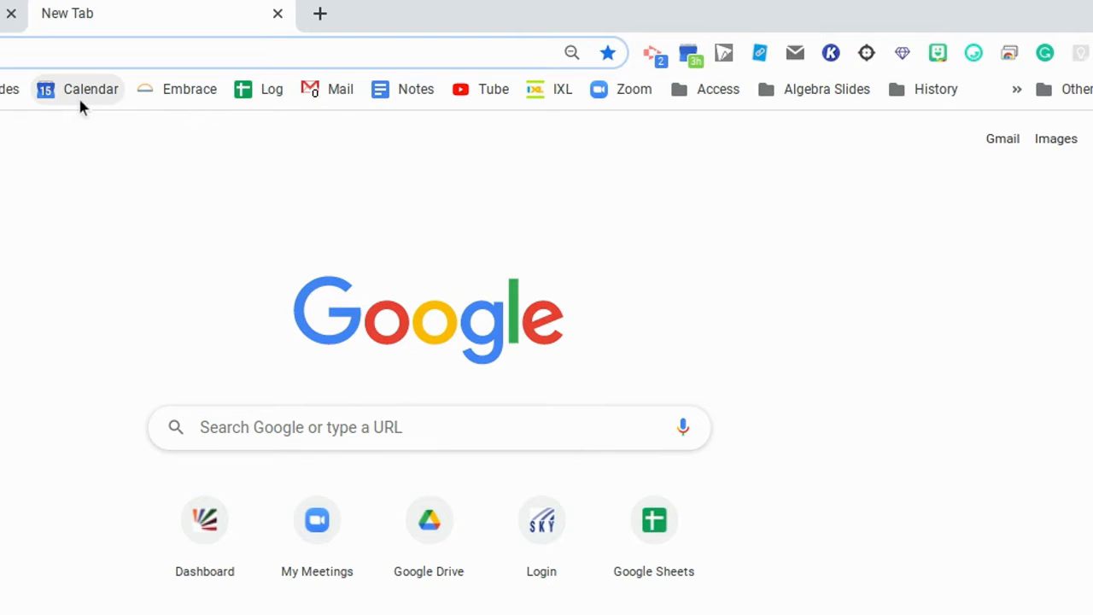
pyautogui.moveTo(103, 35)
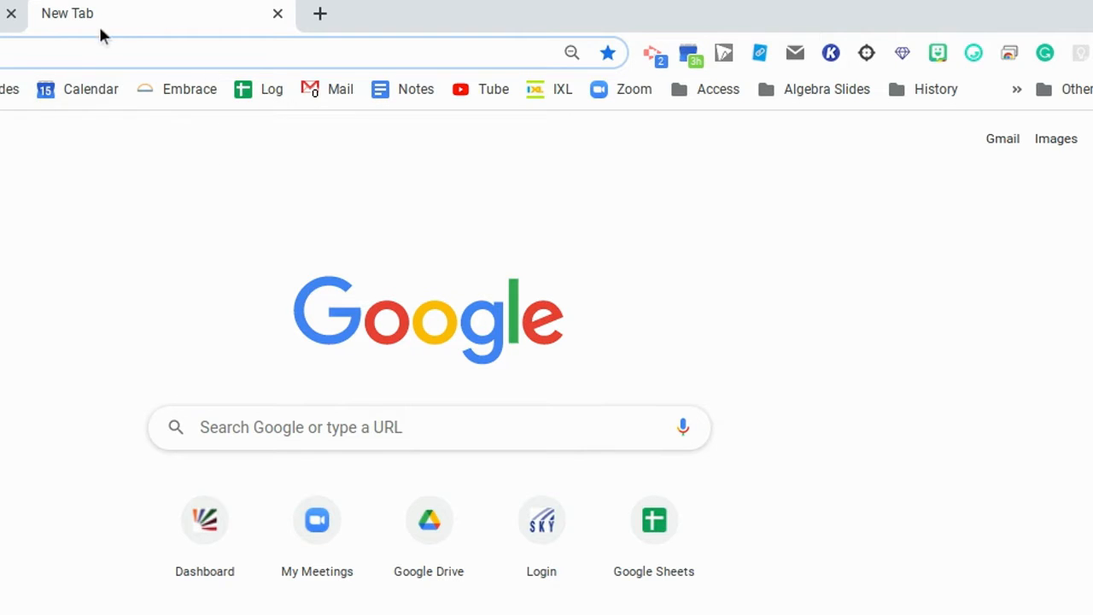
pyautogui.moveTo(269, 40)
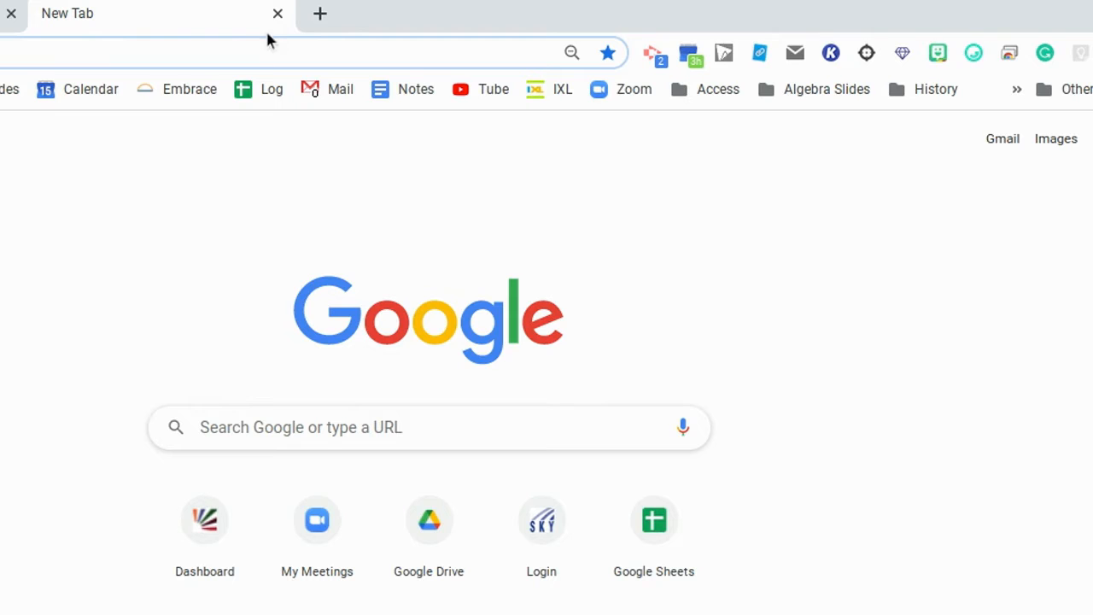
pyautogui.moveTo(608, 53)
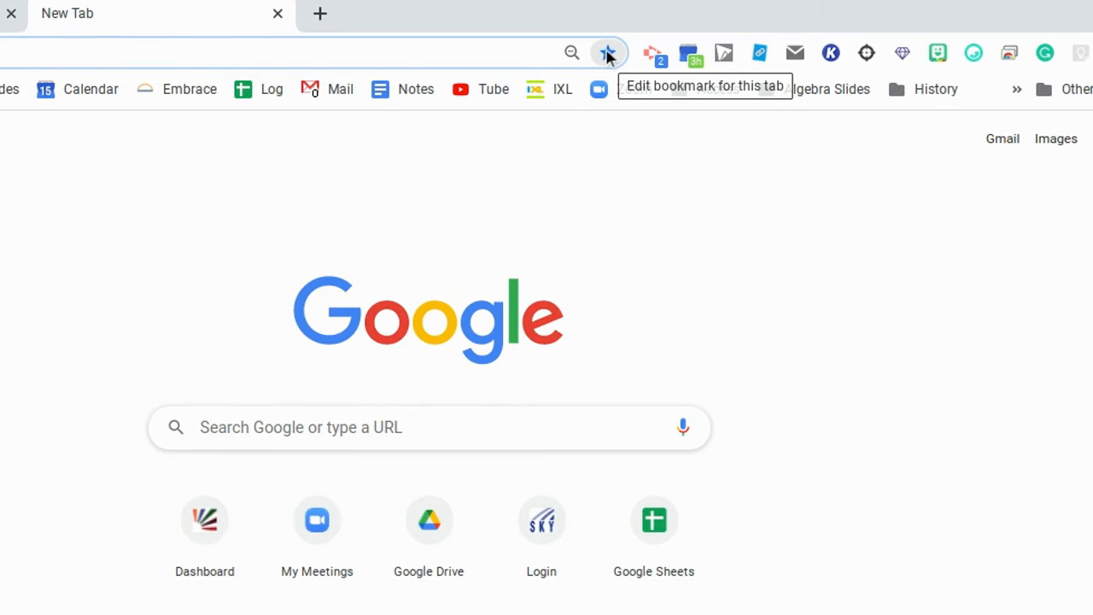
# Step: Inspect the current page's bookmark details and folder choices, then dismiss without changes
pyautogui.click(607, 53)
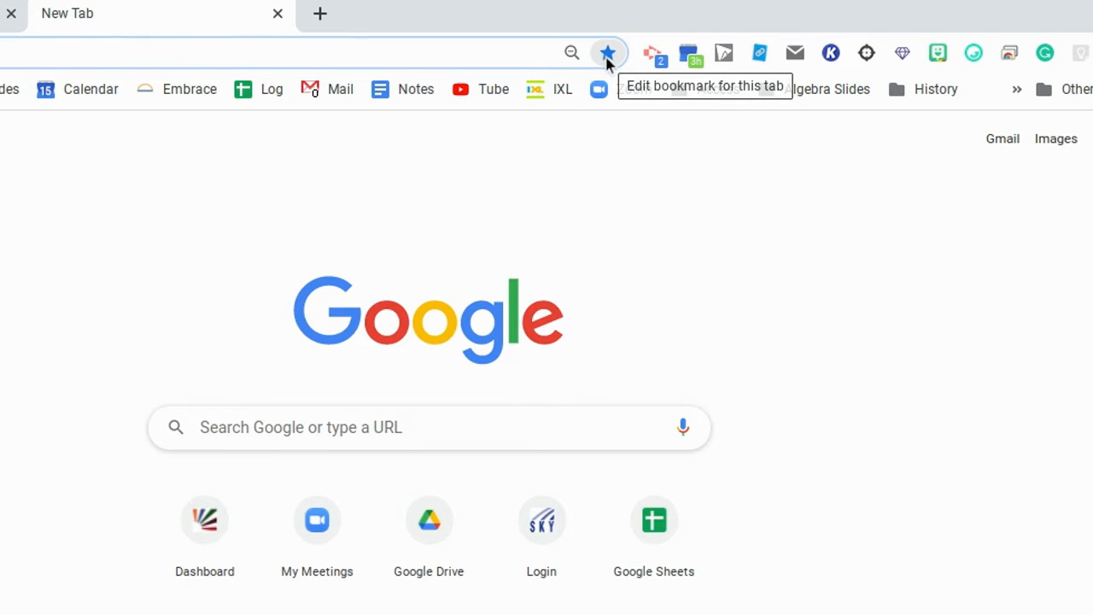
pyautogui.click(608, 53)
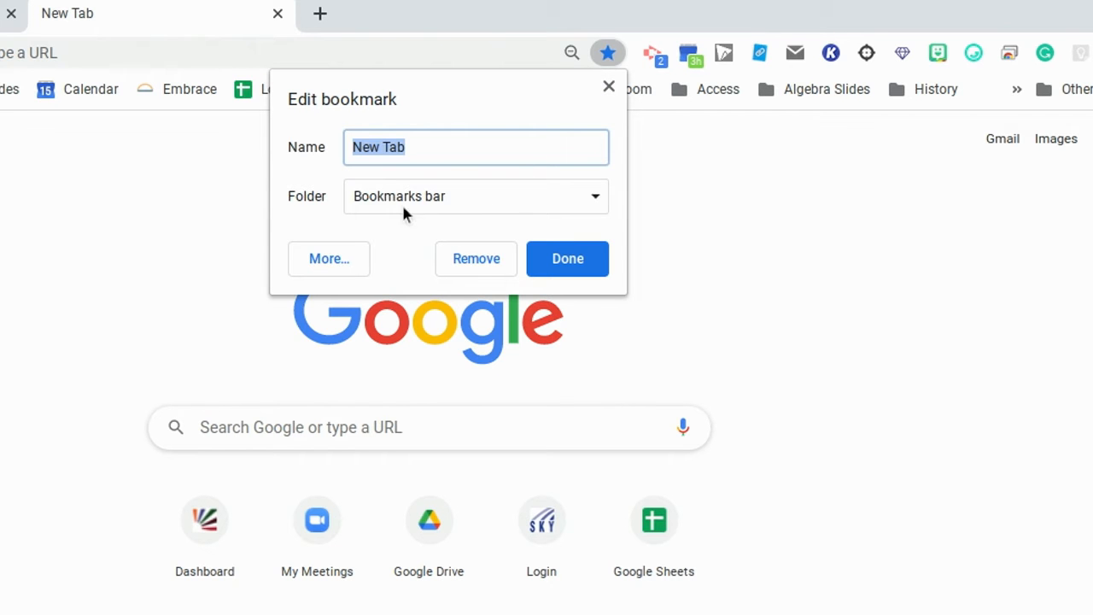
pyautogui.moveTo(461, 203)
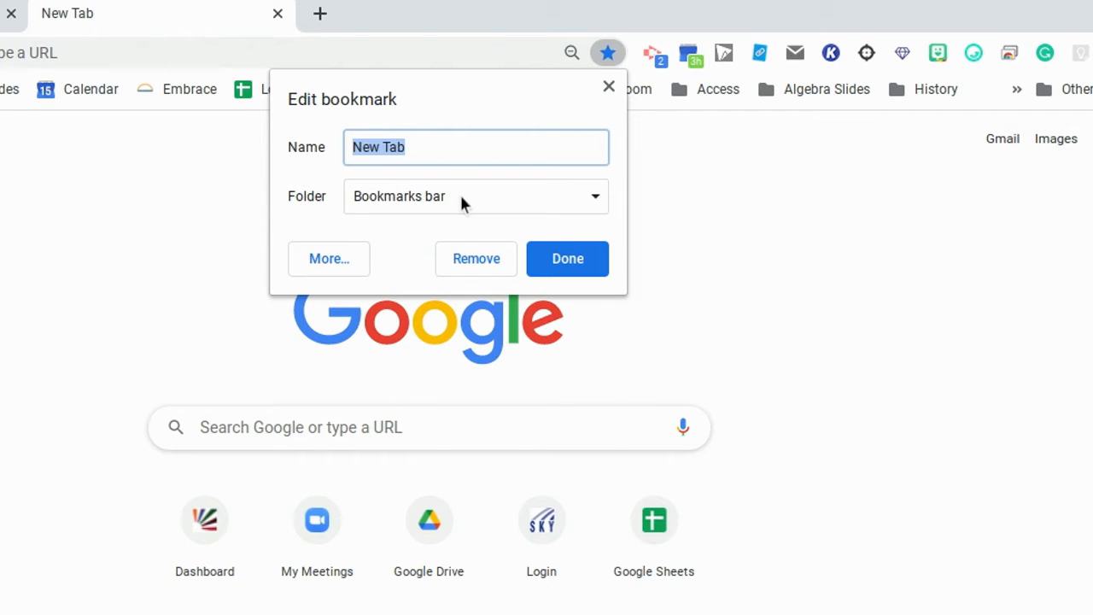
pyautogui.click(476, 195)
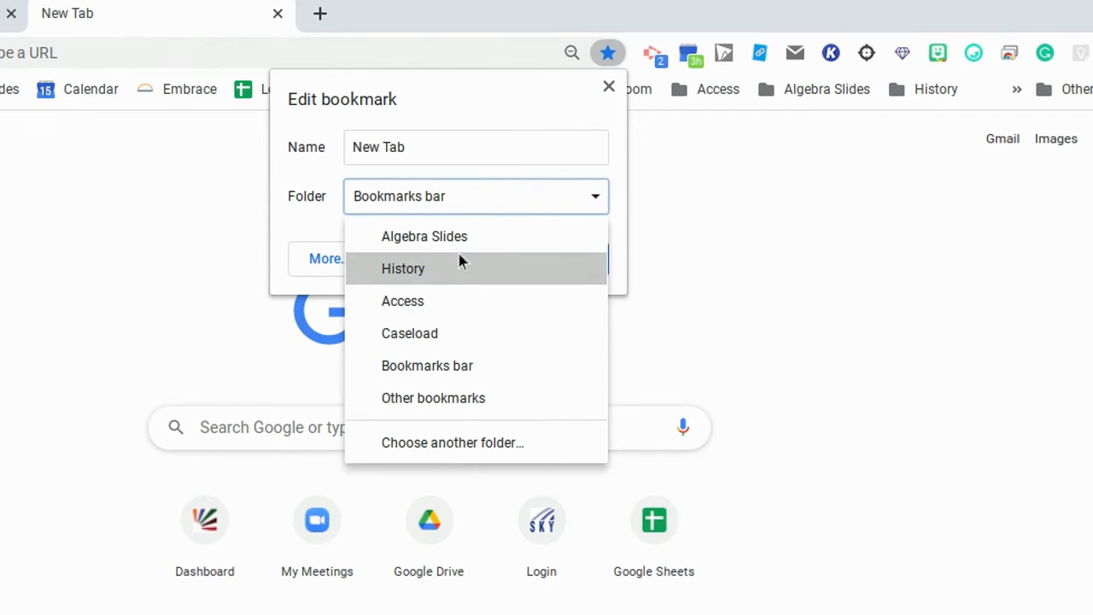
pyautogui.moveTo(297, 247)
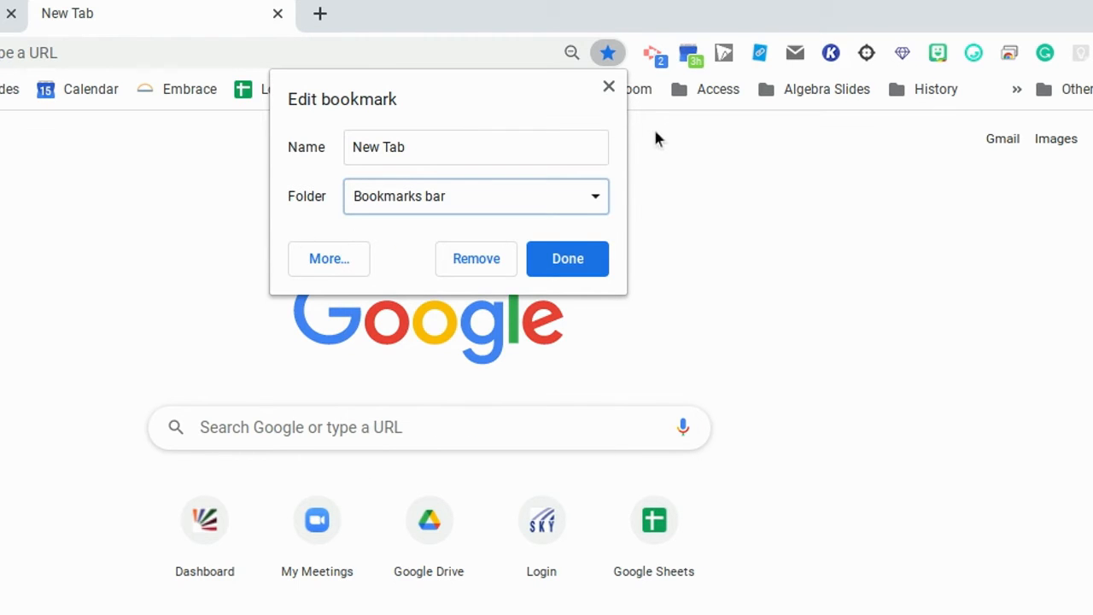
pyautogui.click(567, 258)
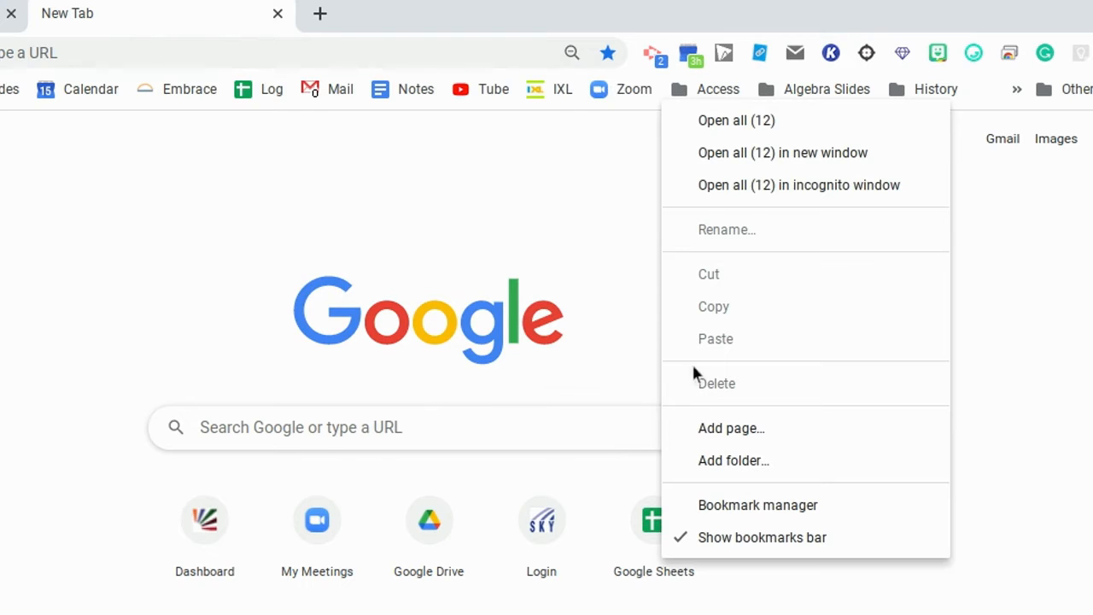
pyautogui.moveTo(623, 254)
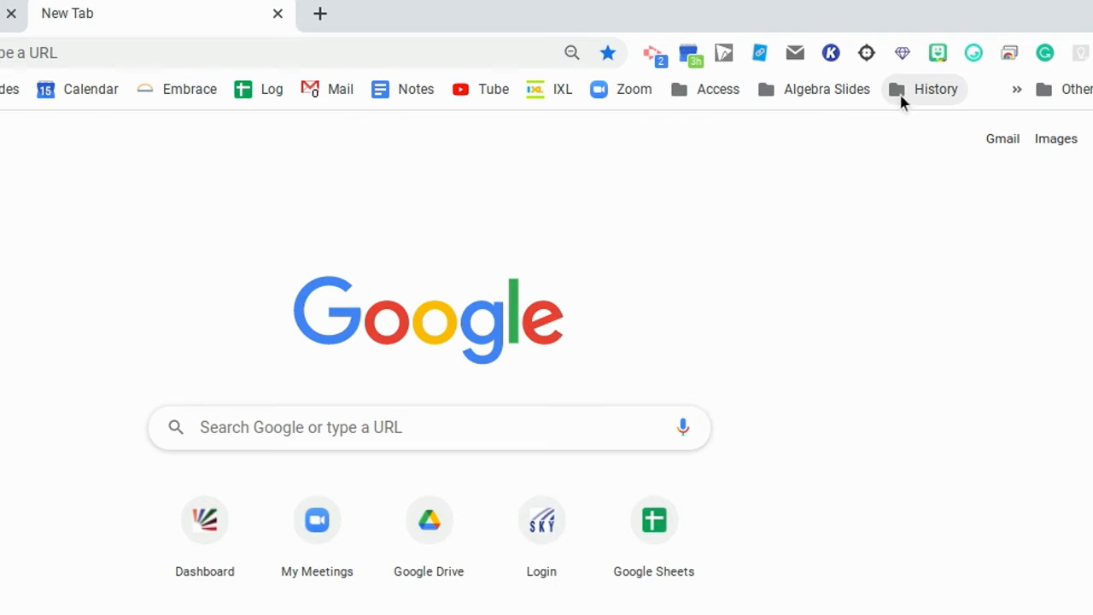
# Step: Browse the Algebra Slides and History folders, then use Open all (4) on Algebra Slides
pyautogui.click(826, 89)
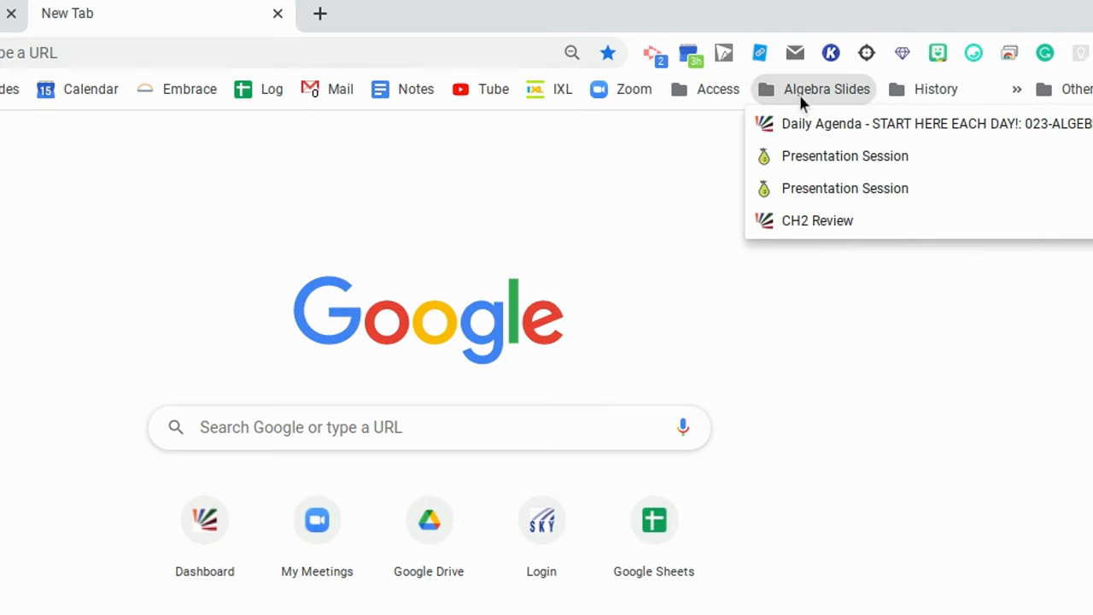
pyautogui.click(718, 89)
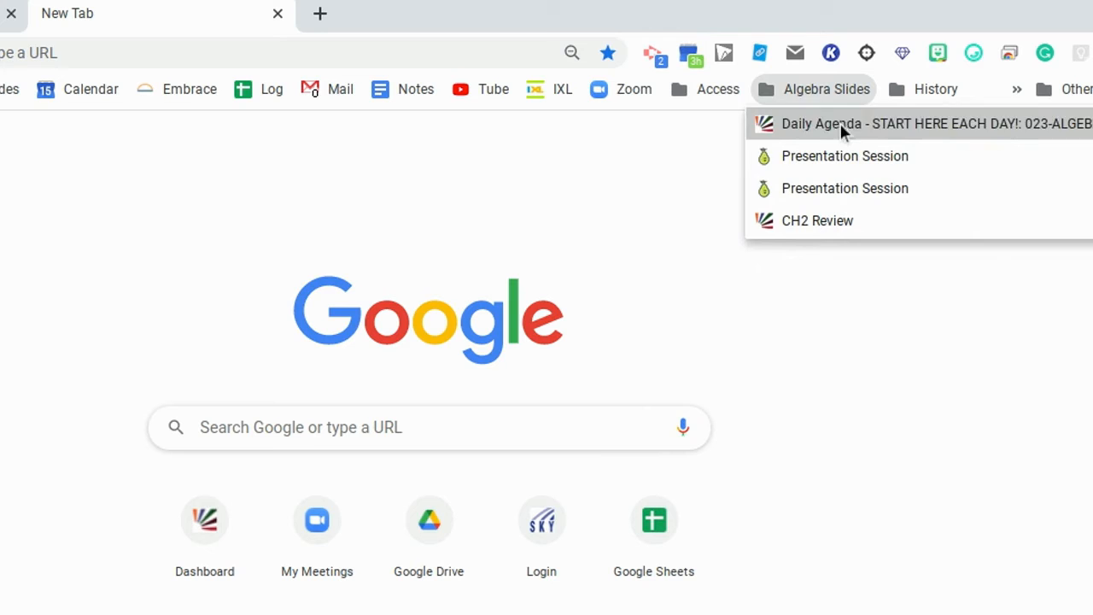
pyautogui.moveTo(817, 220)
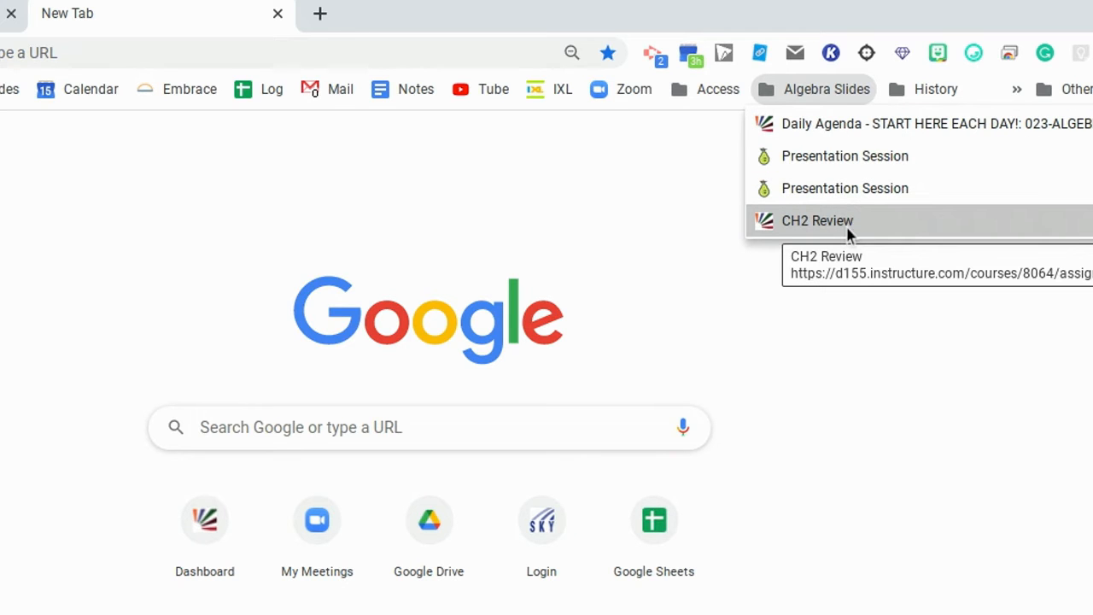
pyautogui.click(935, 89)
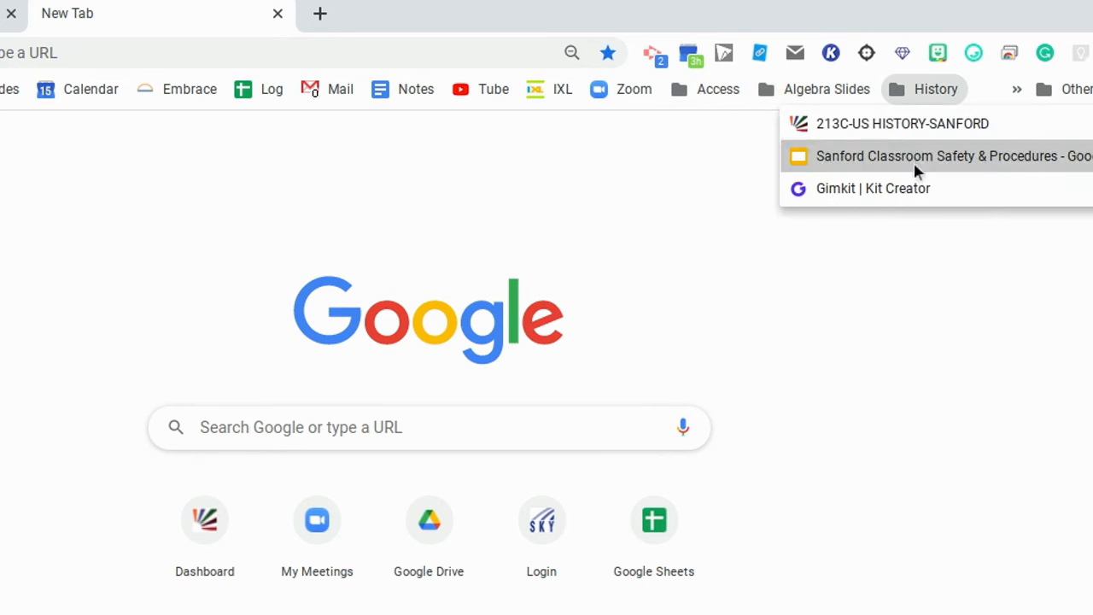
pyautogui.rightClick(903, 123)
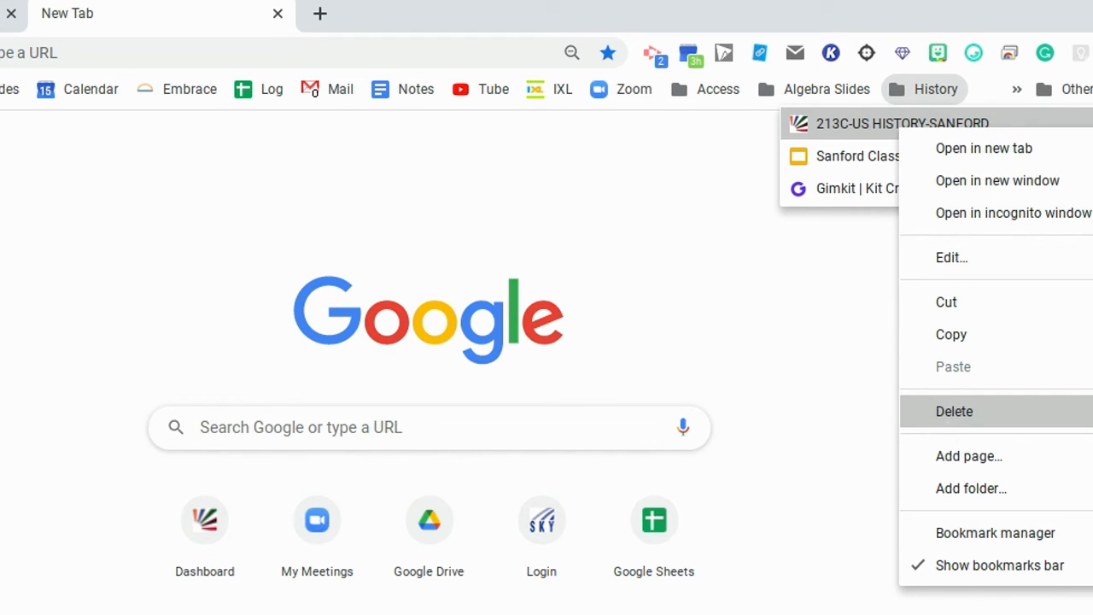
pyautogui.moveTo(752, 276)
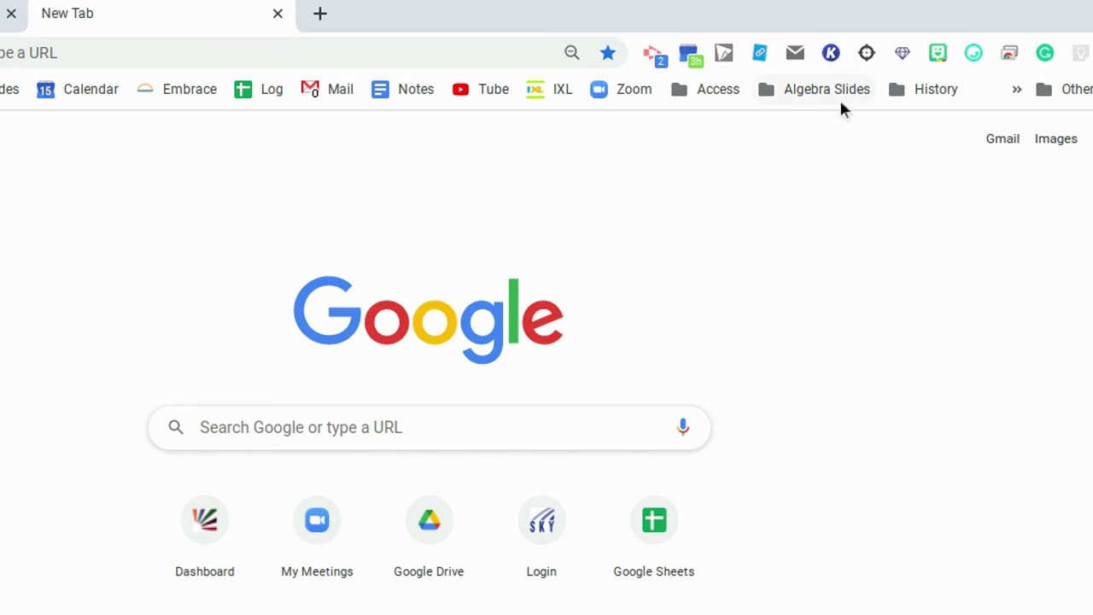
pyautogui.moveTo(826, 88)
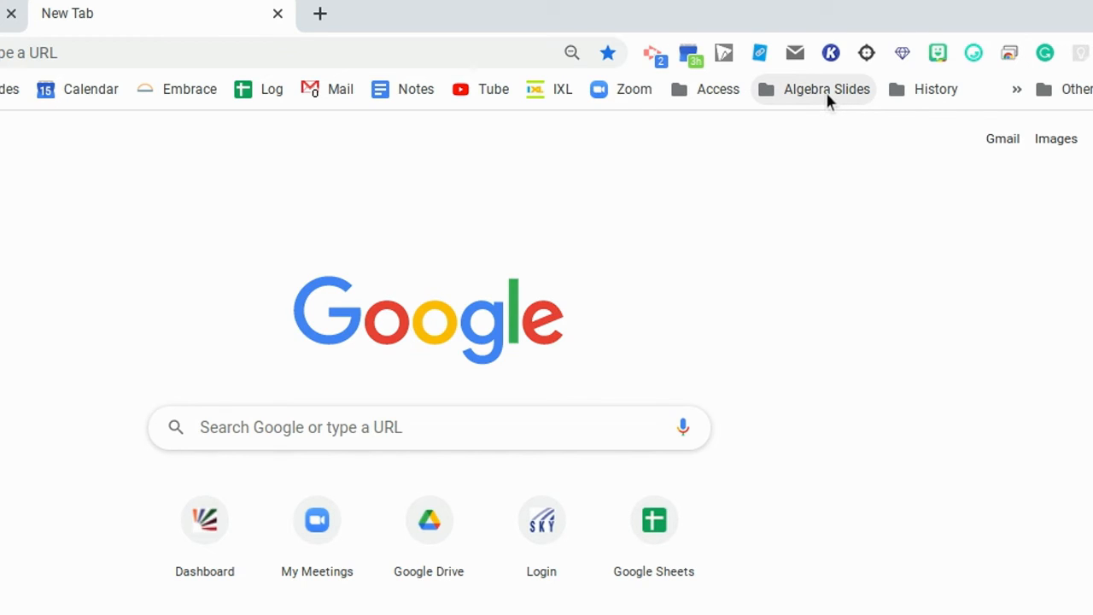
pyautogui.rightClick(826, 89)
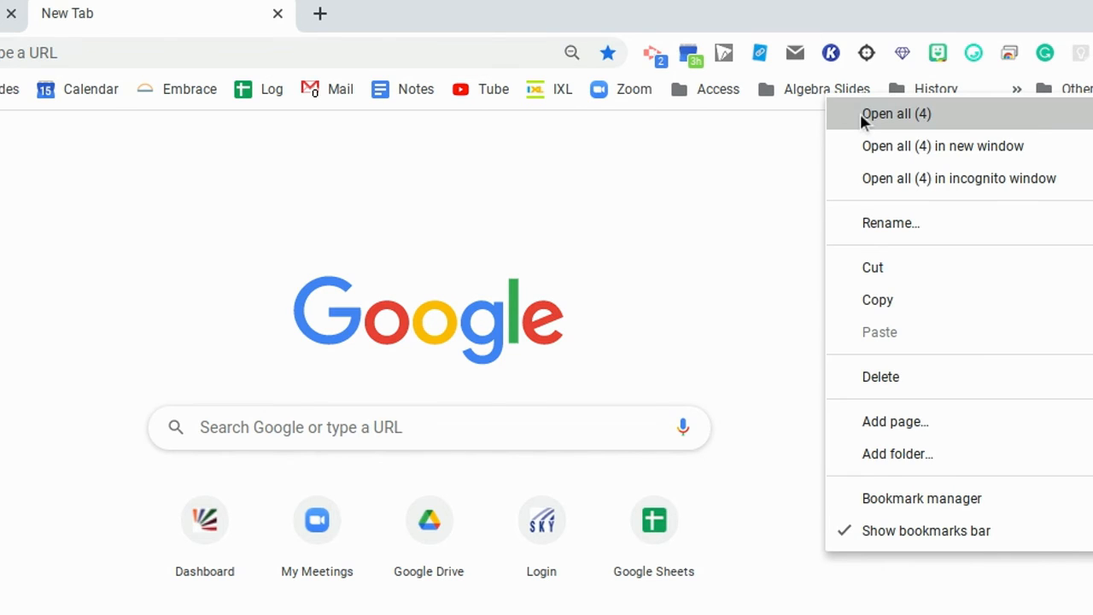
pyautogui.click(896, 114)
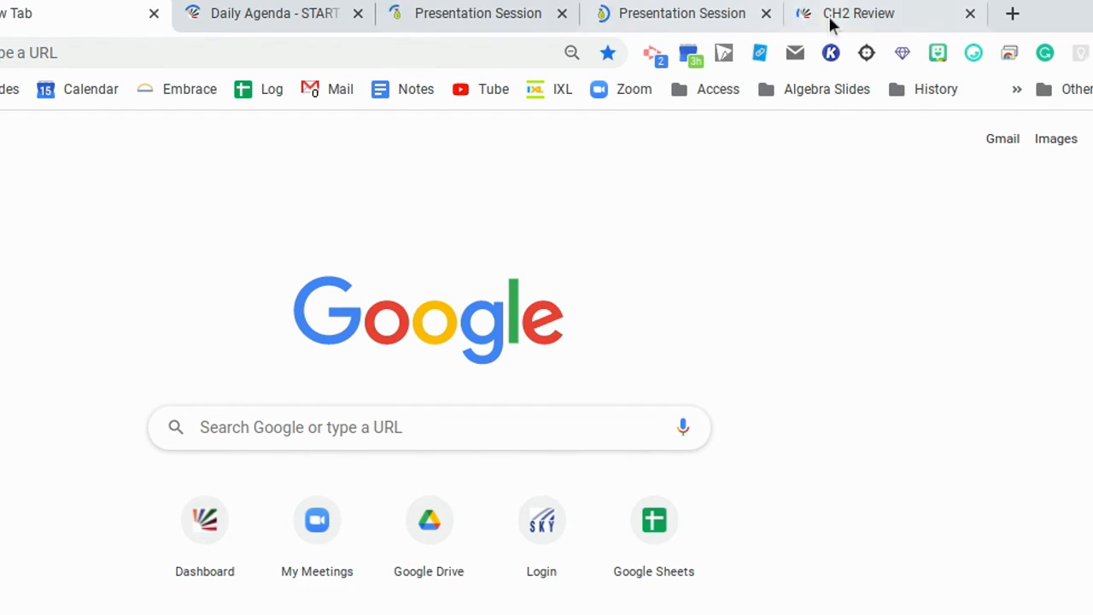
pyautogui.moveTo(274, 12)
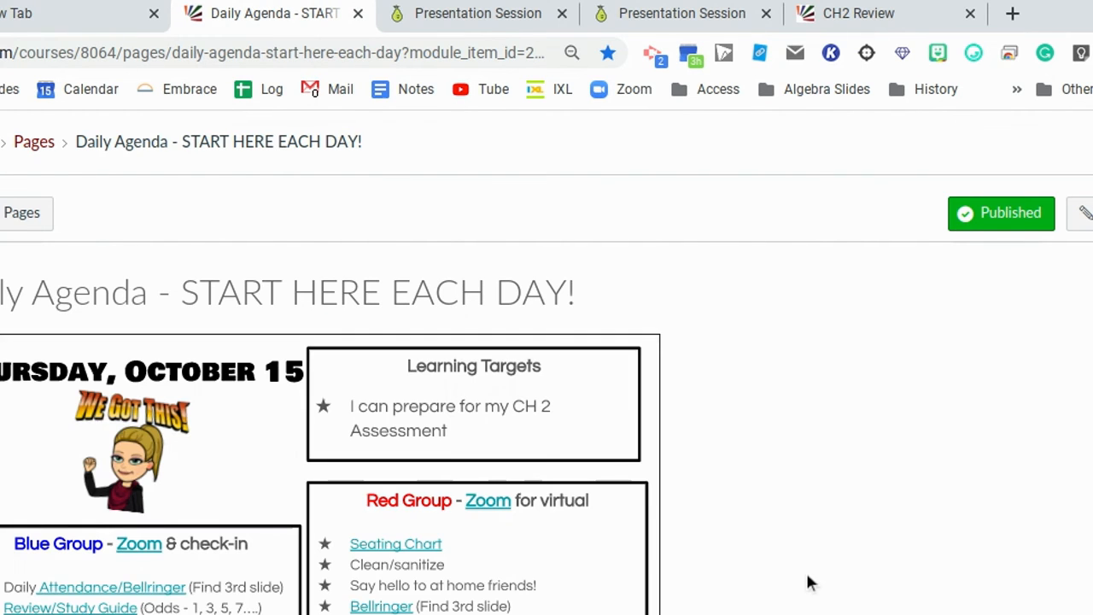
pyautogui.moveTo(683, 248)
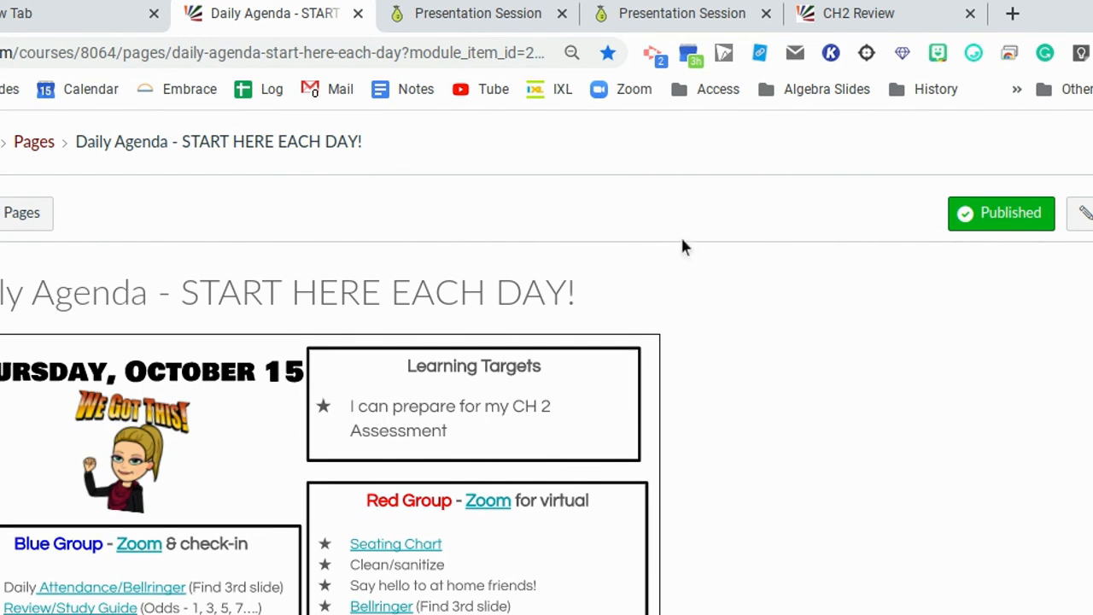
pyautogui.moveTo(154, 15)
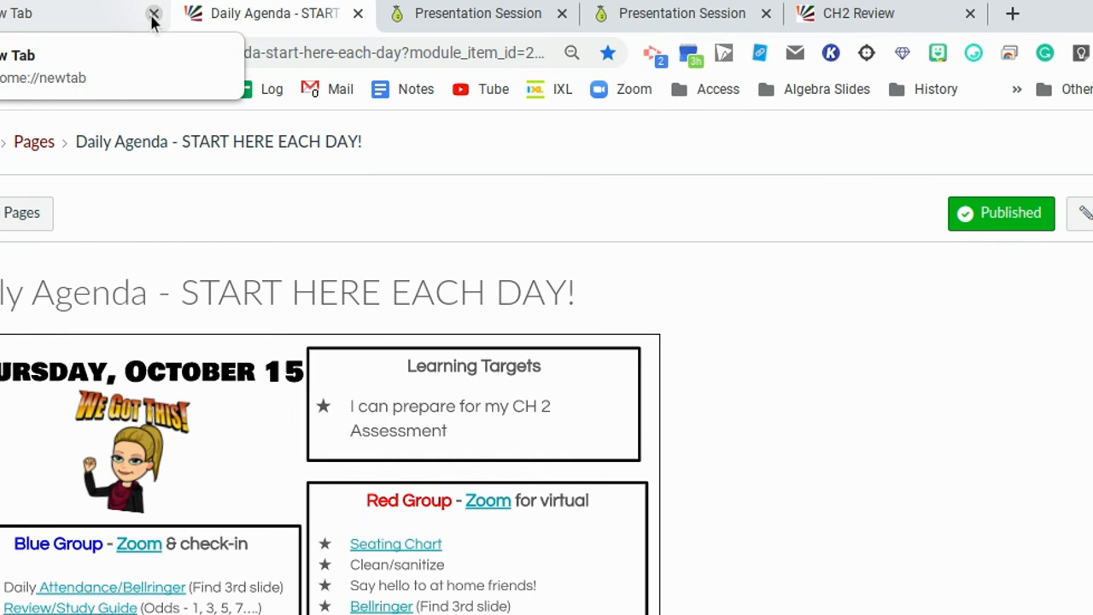
# Step: Close the blank New Tab, leaving the Canvas Daily Agenda page showing
pyautogui.click(153, 16)
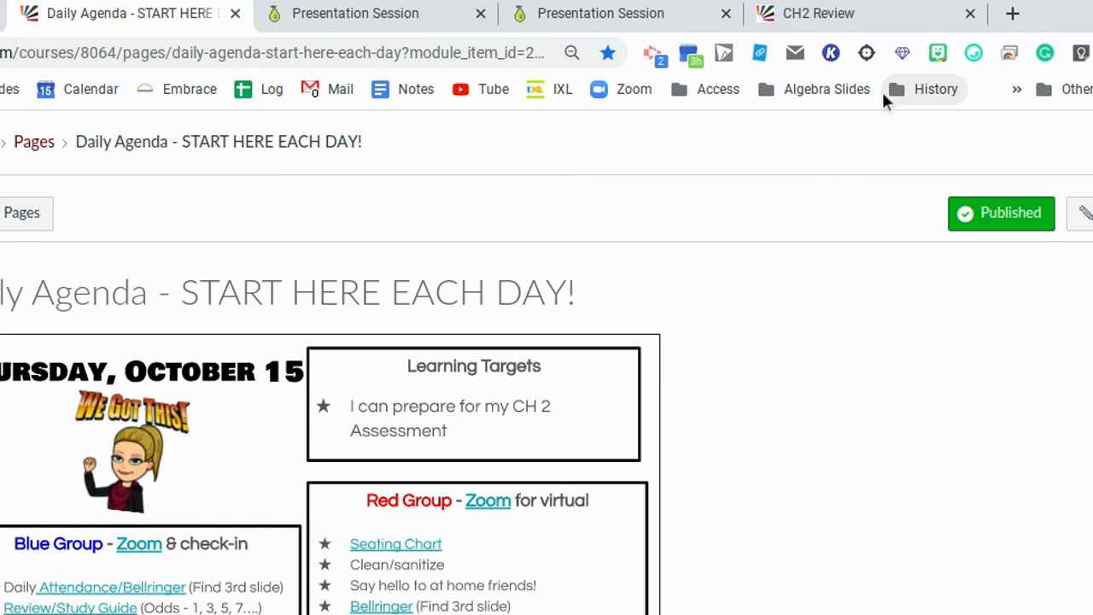
pyautogui.moveTo(844, 144)
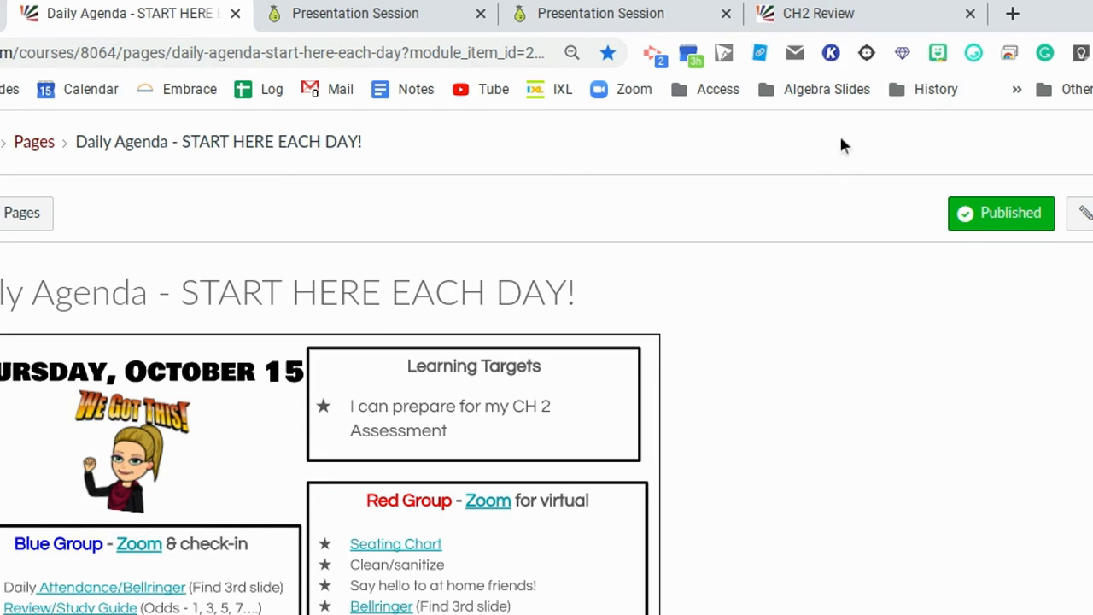